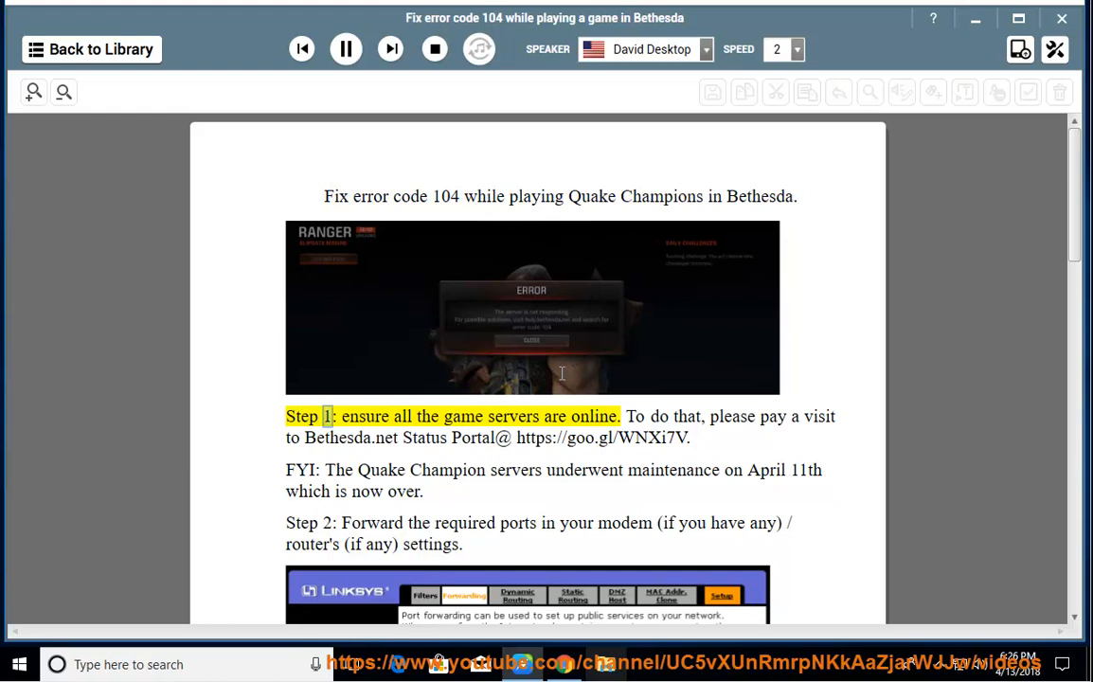
# Step: Read the guide aloud from Step 1, pausing at the Bethesda.net Status Portal link
pyautogui.doubleClick(595, 415)
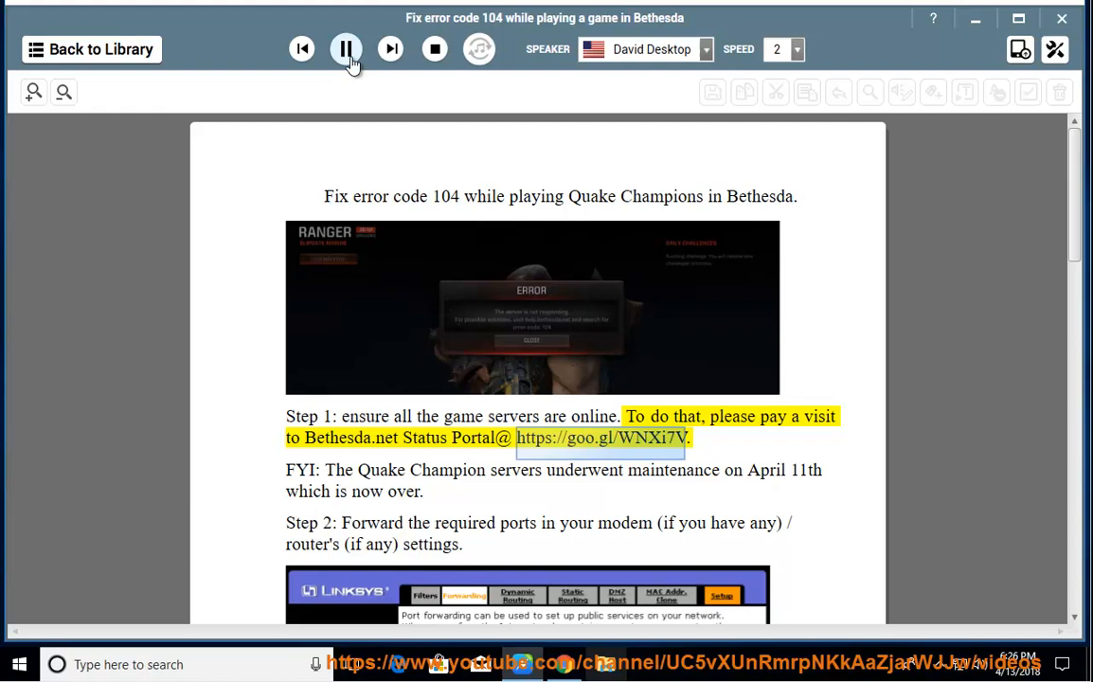
pyautogui.click(347, 49)
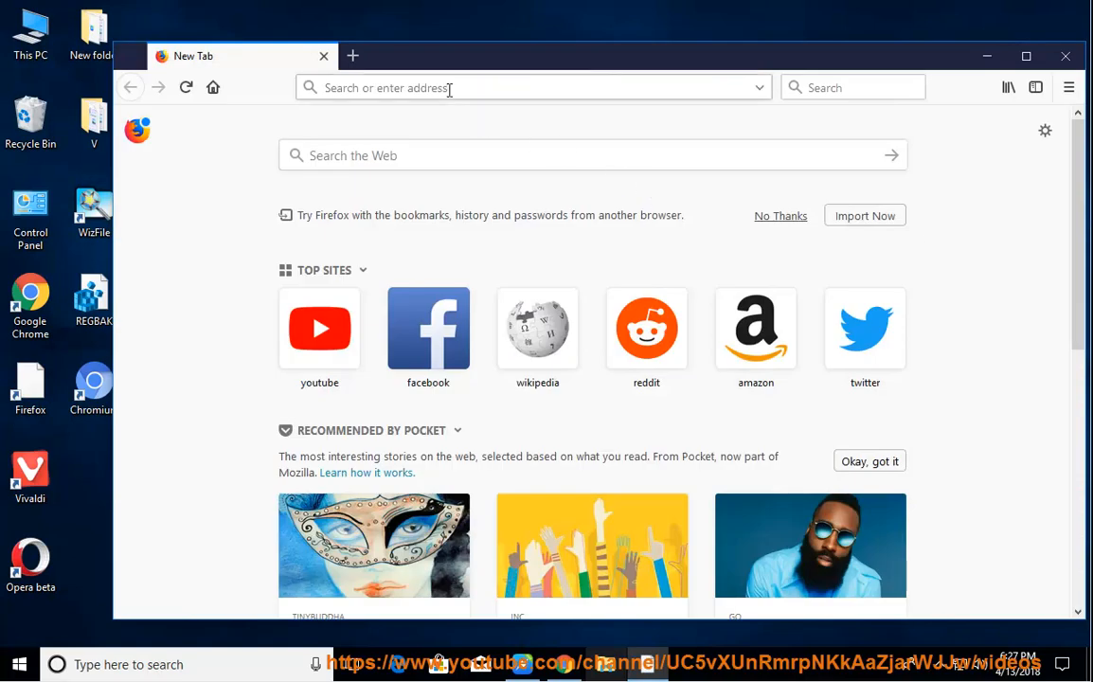
pyautogui.write('https://goo.gl/WNXi7V')
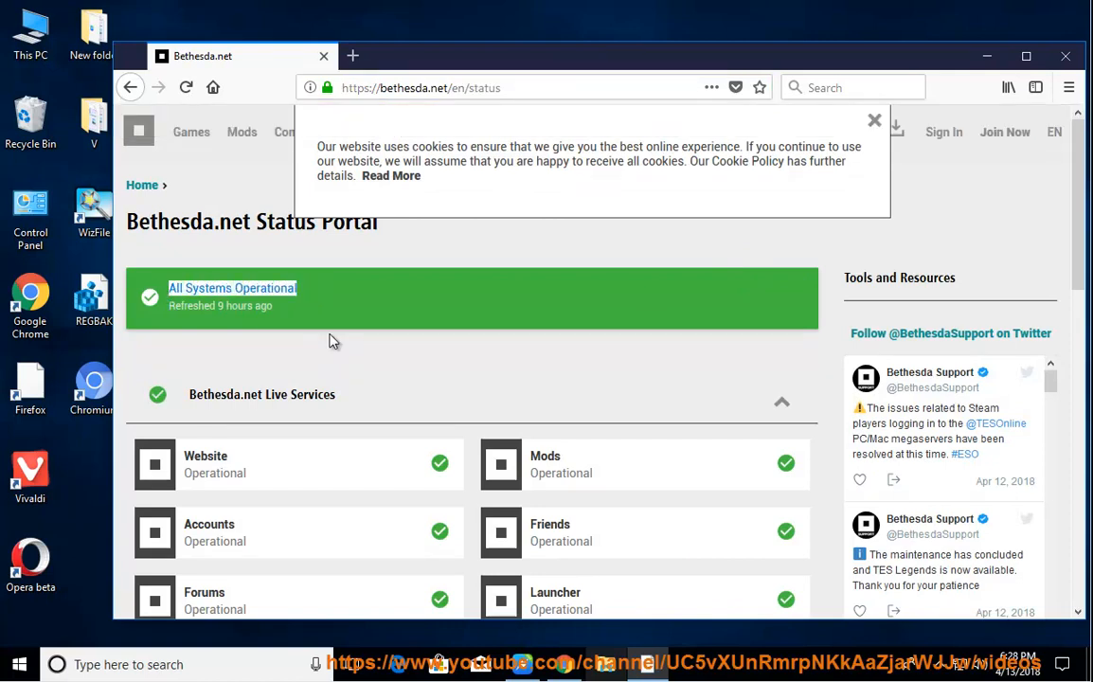
pyautogui.scroll(-3)
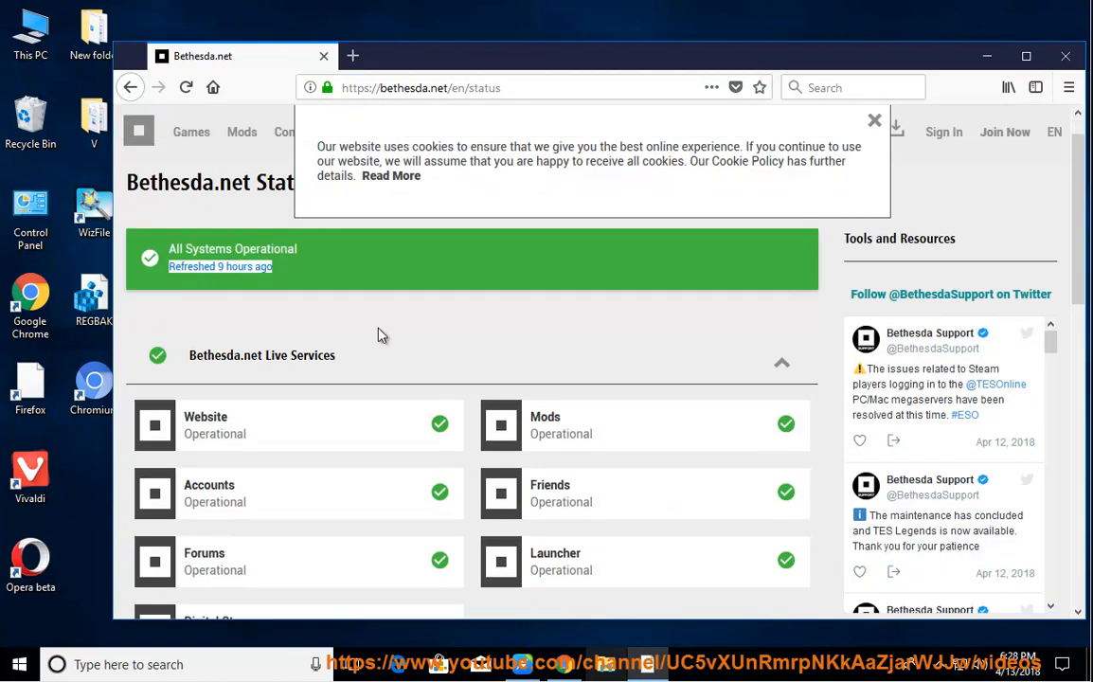
pyautogui.scroll(-3)
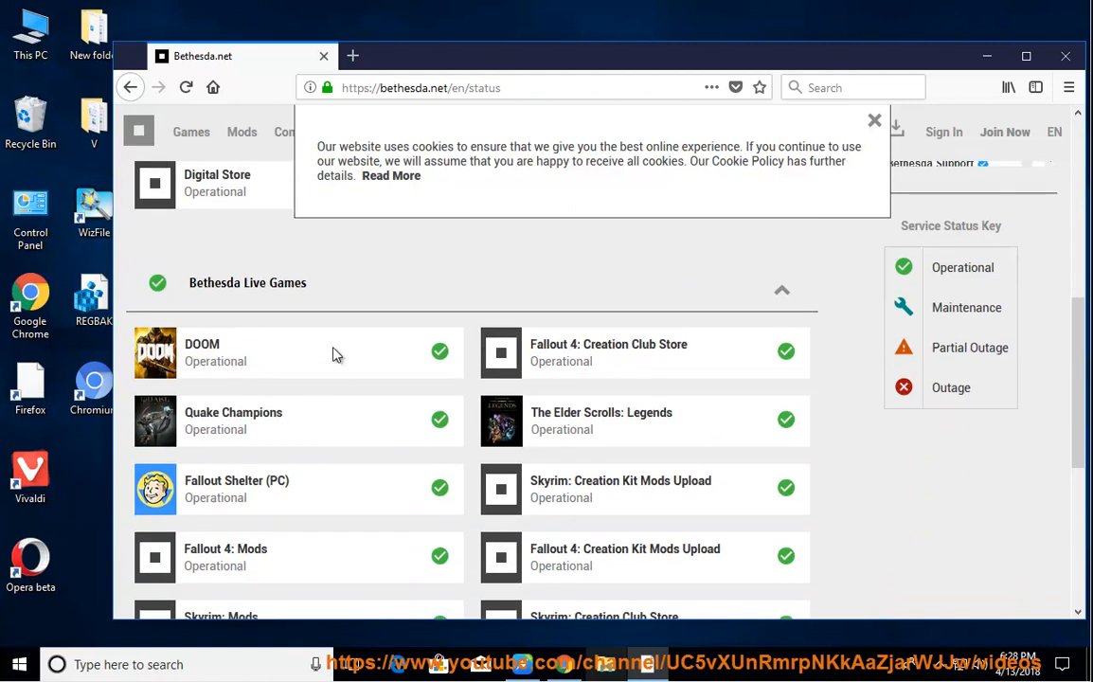
pyautogui.moveTo(835, 152)
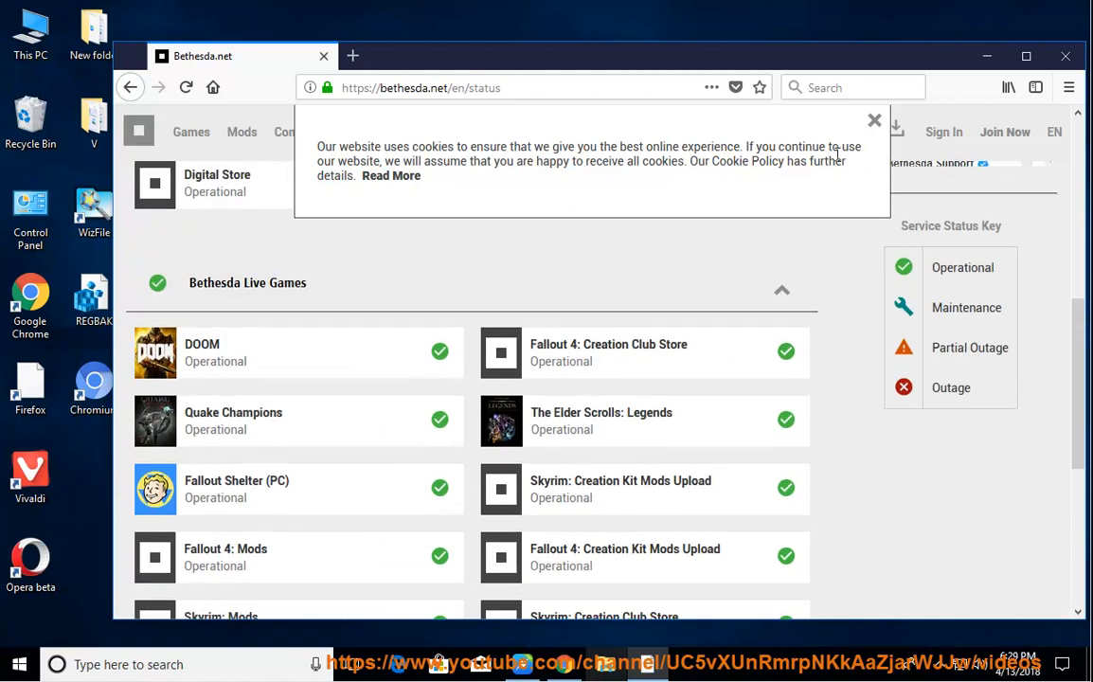
pyautogui.click(874, 120)
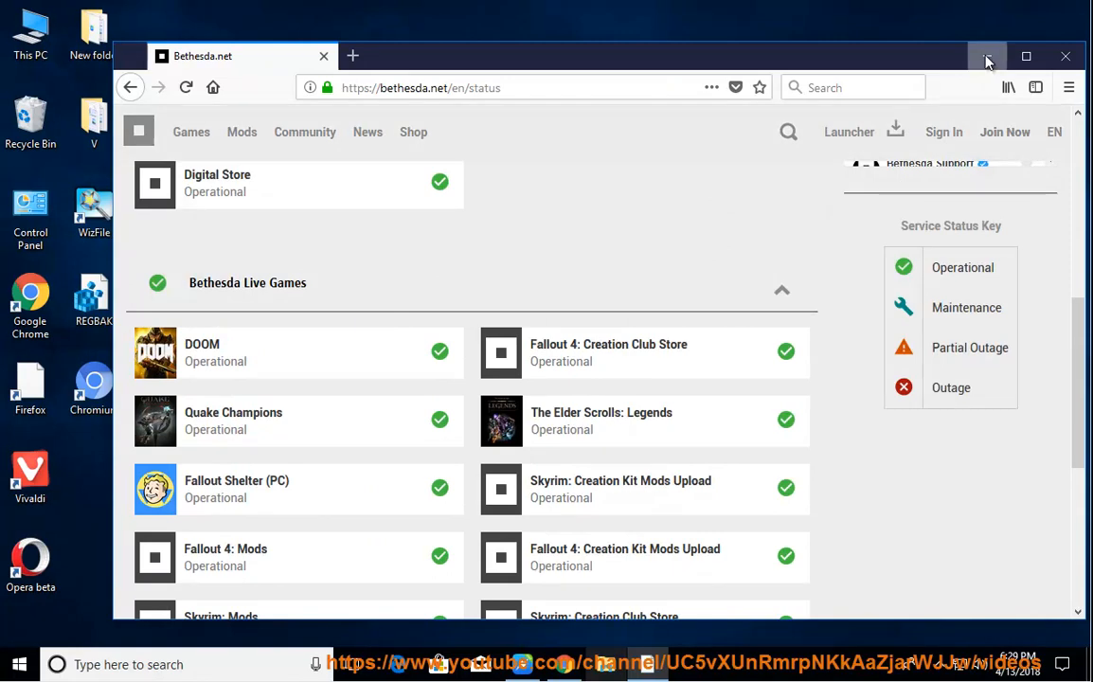
pyautogui.moveTo(1012, 40)
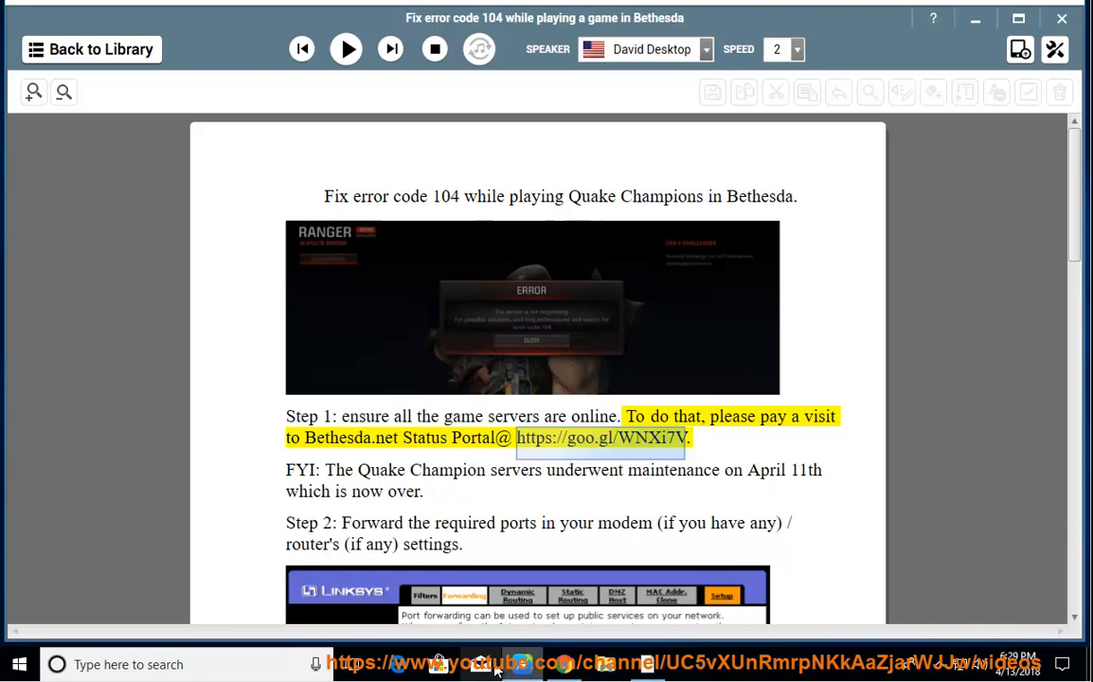
# Step: Resume reading aloud through the FYI maintenance note and Step 2 into port forwarding
pyautogui.click(347, 49)
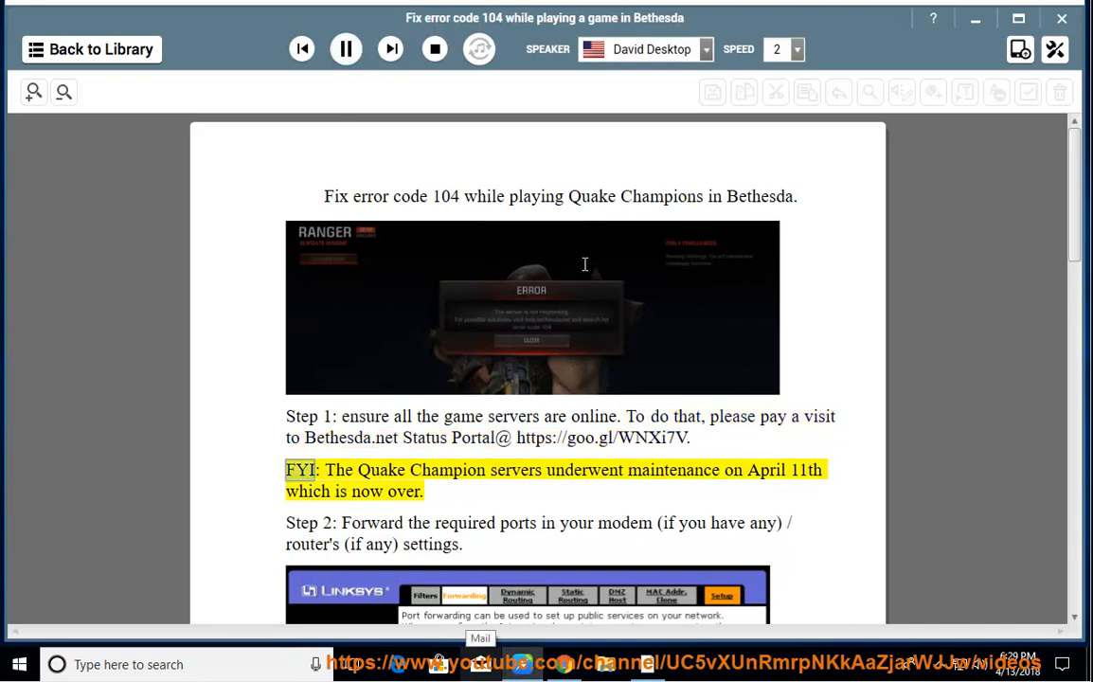
pyautogui.doubleClick(676, 470)
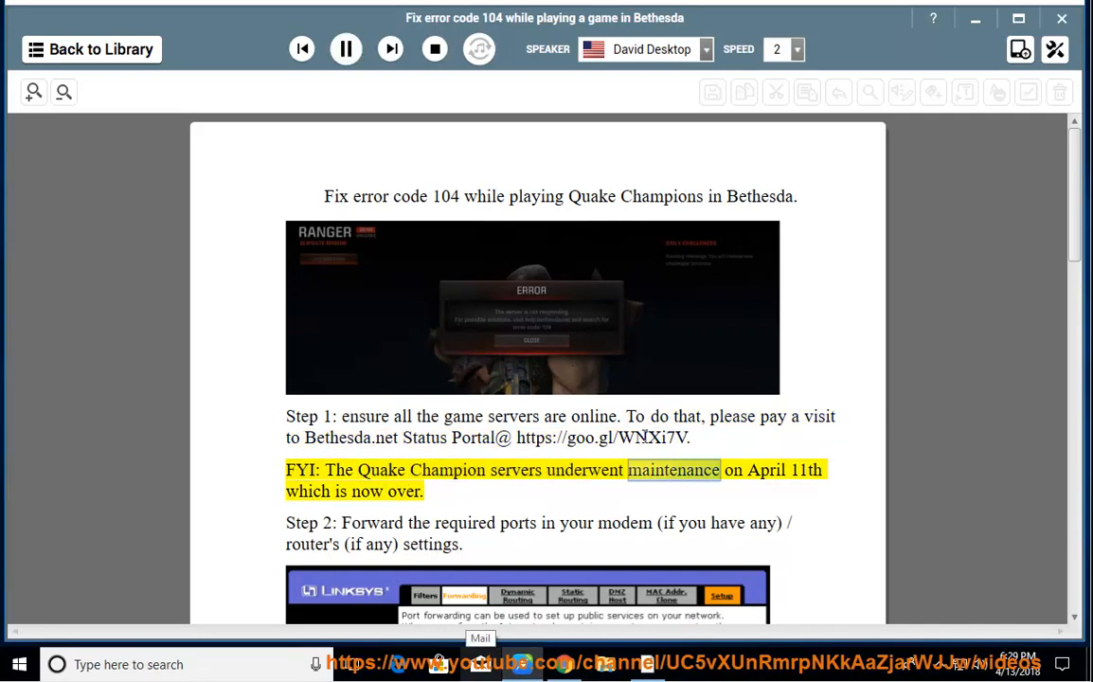
pyautogui.doubleClick(394, 492)
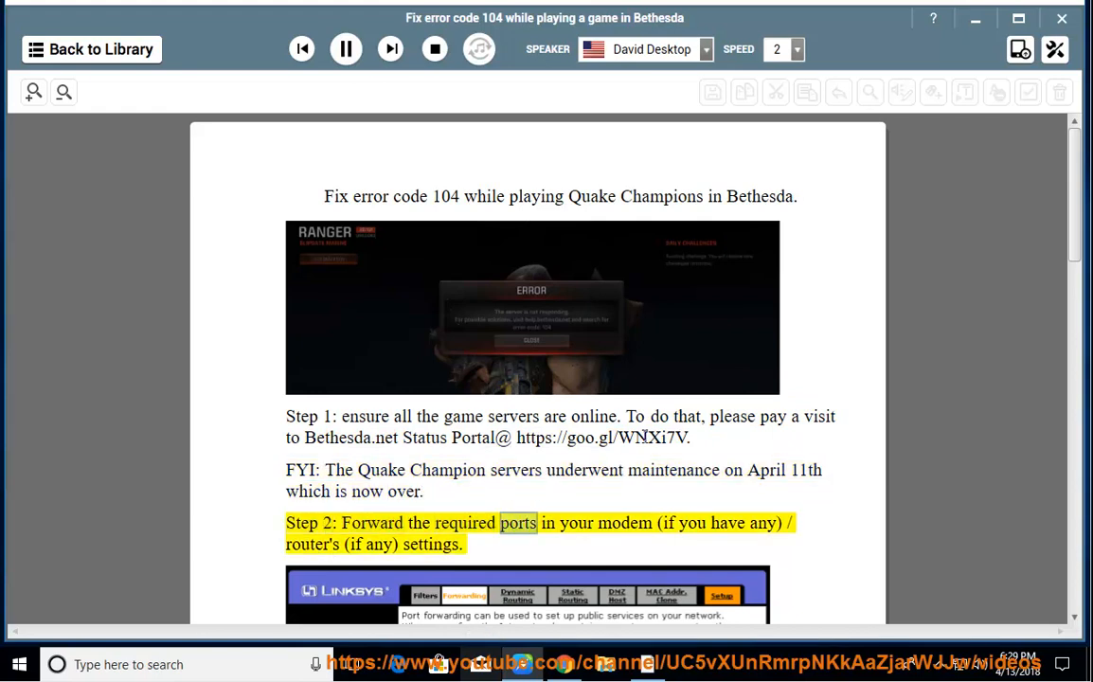
pyautogui.scroll(-3)
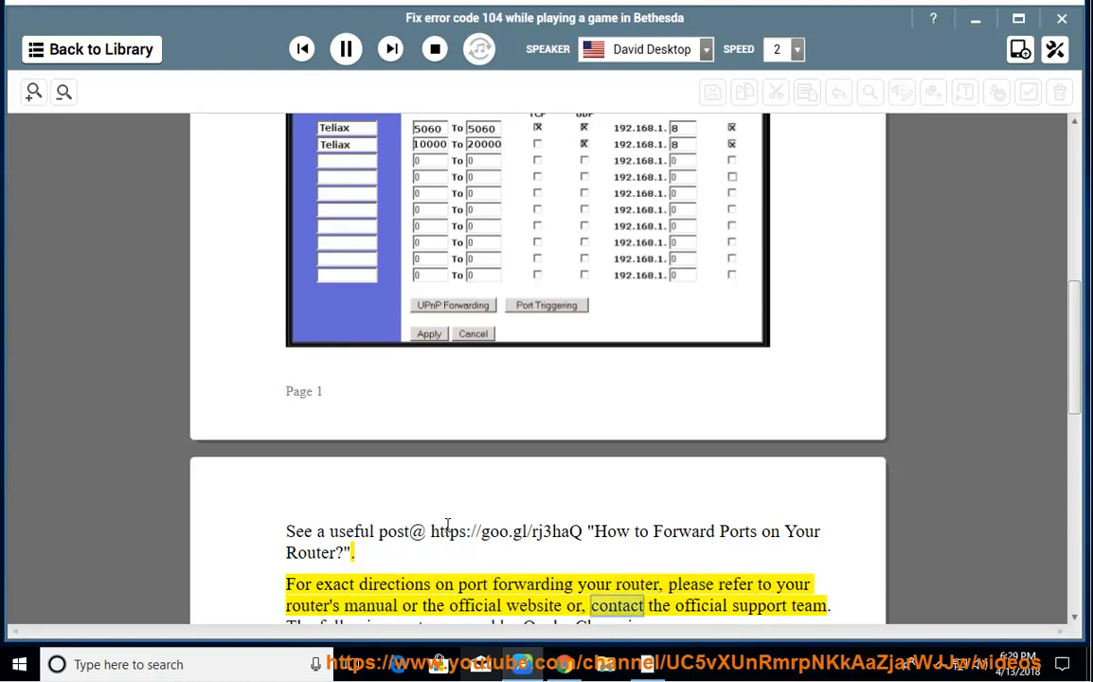
# Step: Scroll along as the UDP/TCP port ranges and Step 3's firewall exceptions are read
pyautogui.scroll(-3)
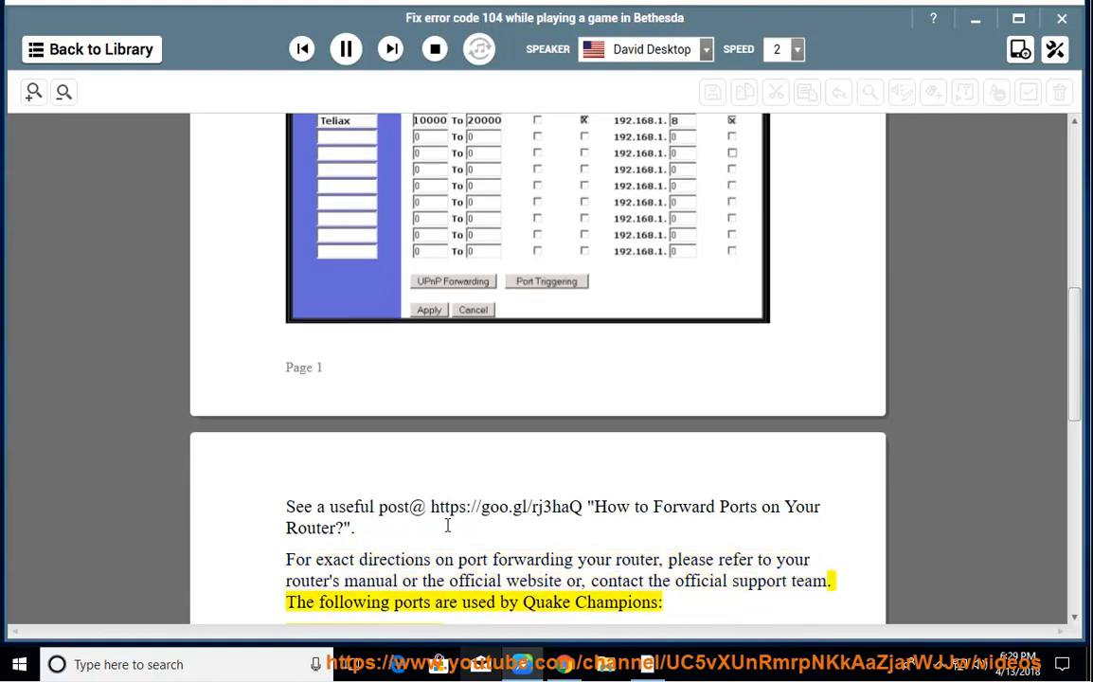
pyautogui.scroll(-3)
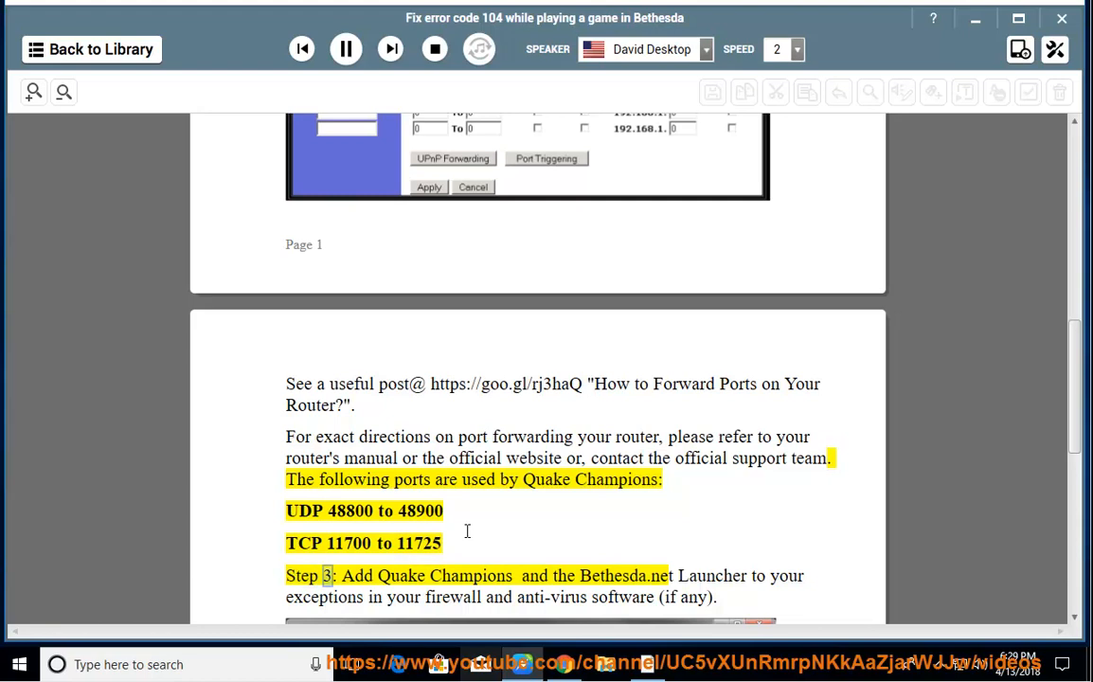
pyautogui.scroll(-3)
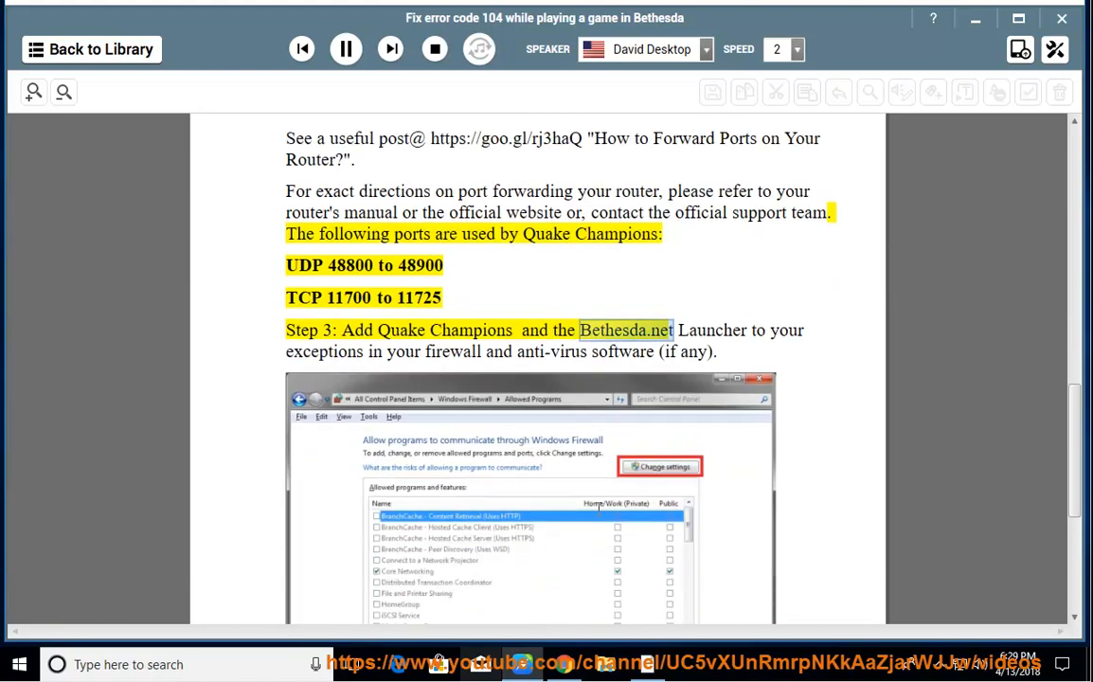
pyautogui.scroll(-3)
pyautogui.write('F')
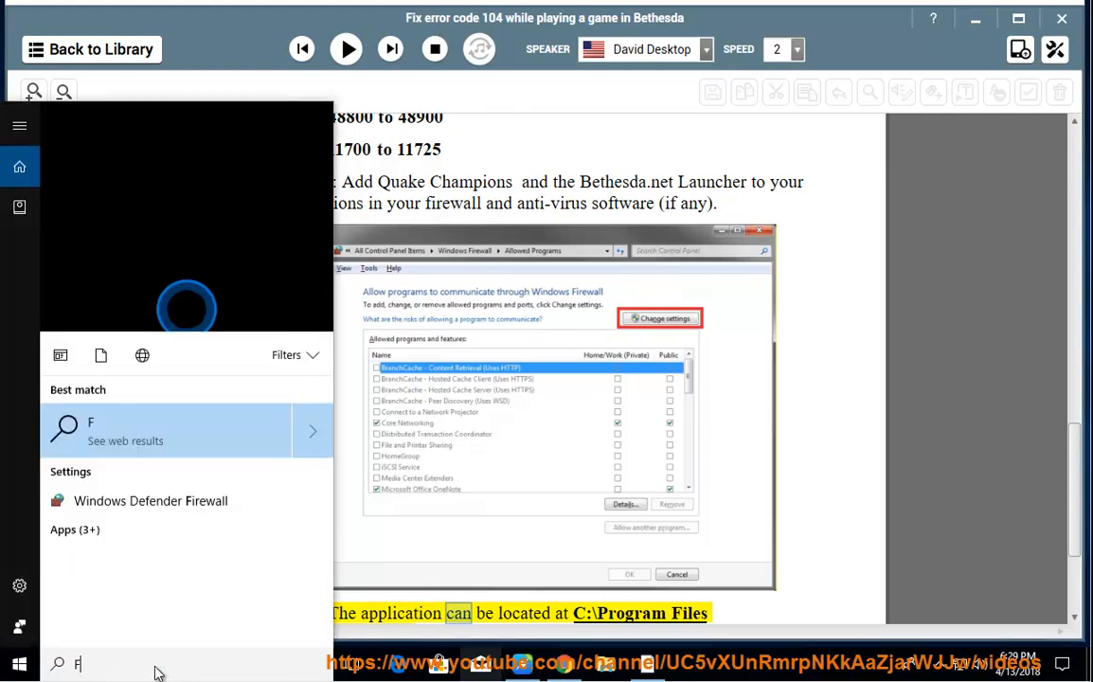
# Step: Search FIREWALL, open 'Allow an app through Windows Firewall', then go up to the main Firewall page
pyautogui.write('IREWALL')
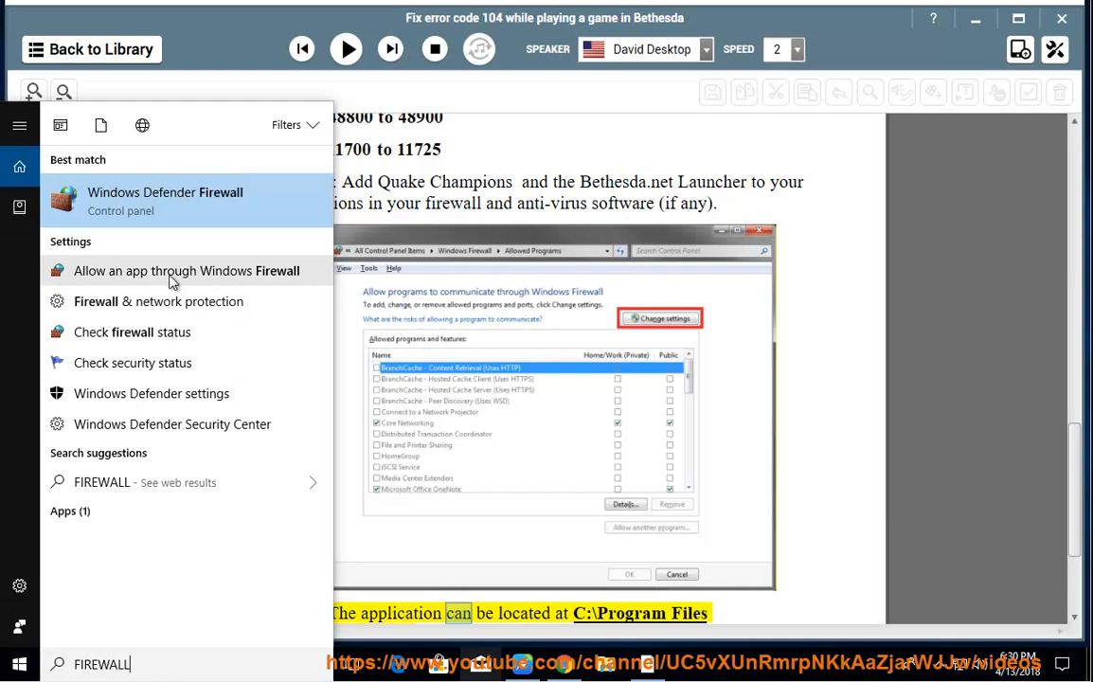
pyautogui.click(482, 155)
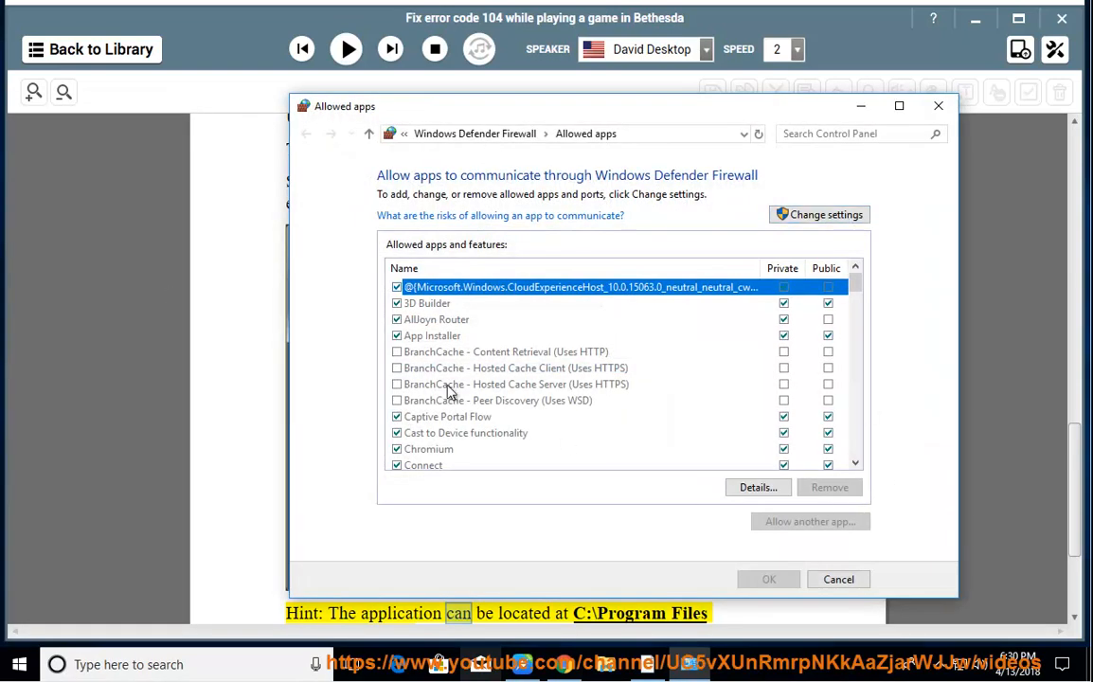
pyautogui.moveTo(836, 254)
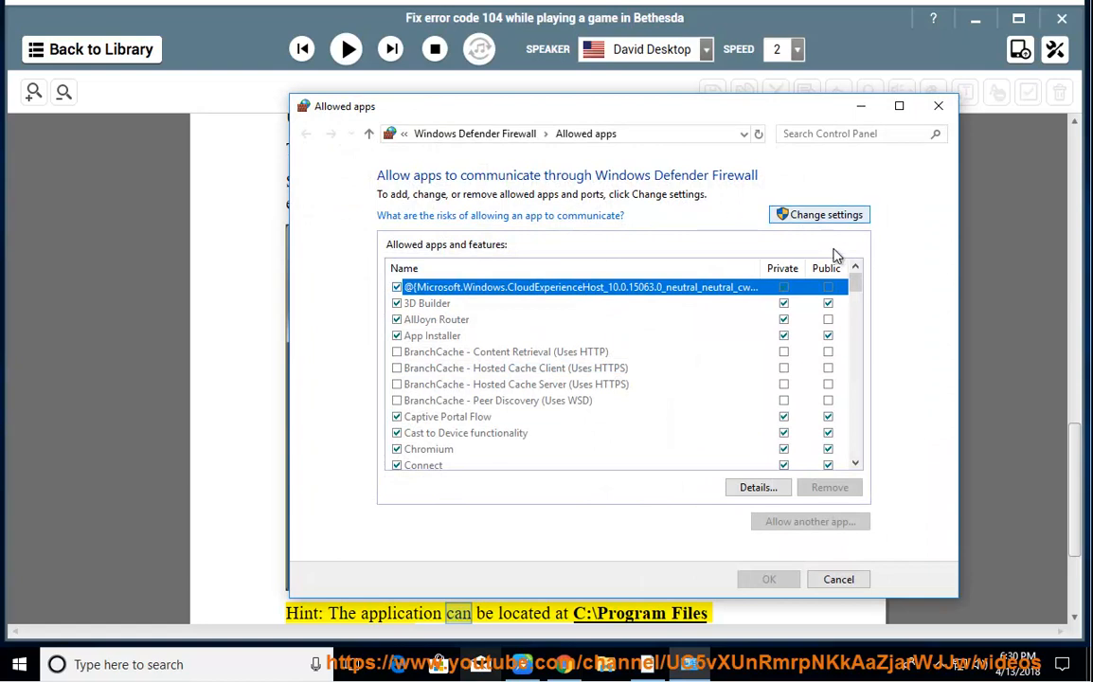
pyautogui.moveTo(674, 436)
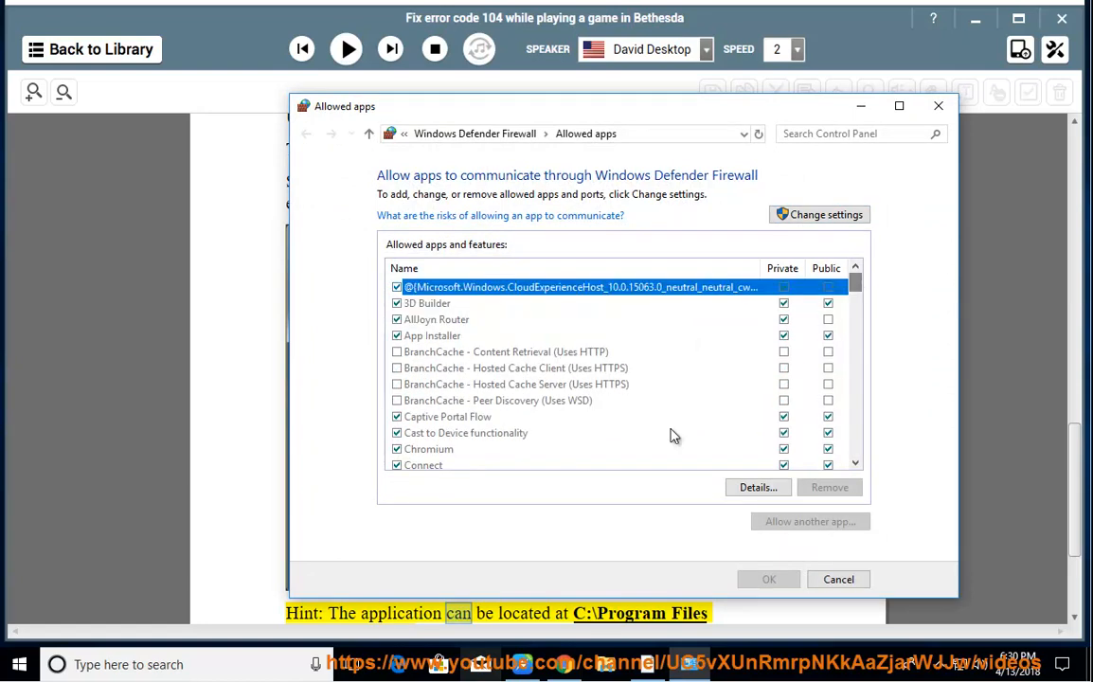
pyautogui.click(505, 351)
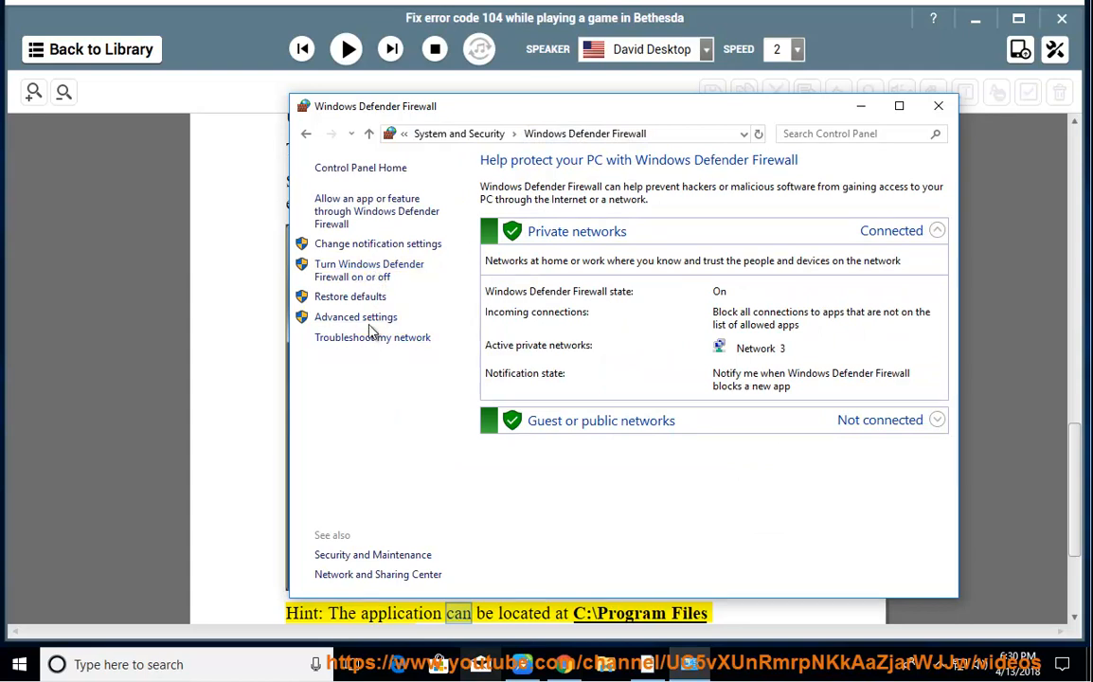
# Step: Browse the allowed apps list and view Wireless Portable Devices details without changing anything
pyautogui.click(368, 211)
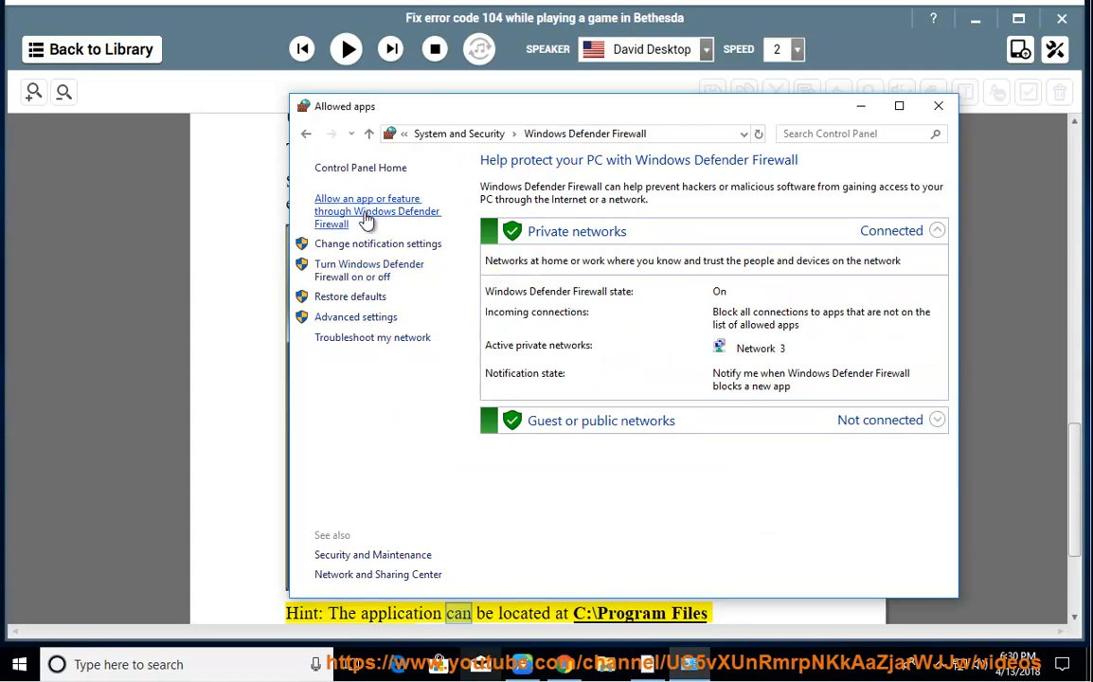
pyautogui.click(372, 211)
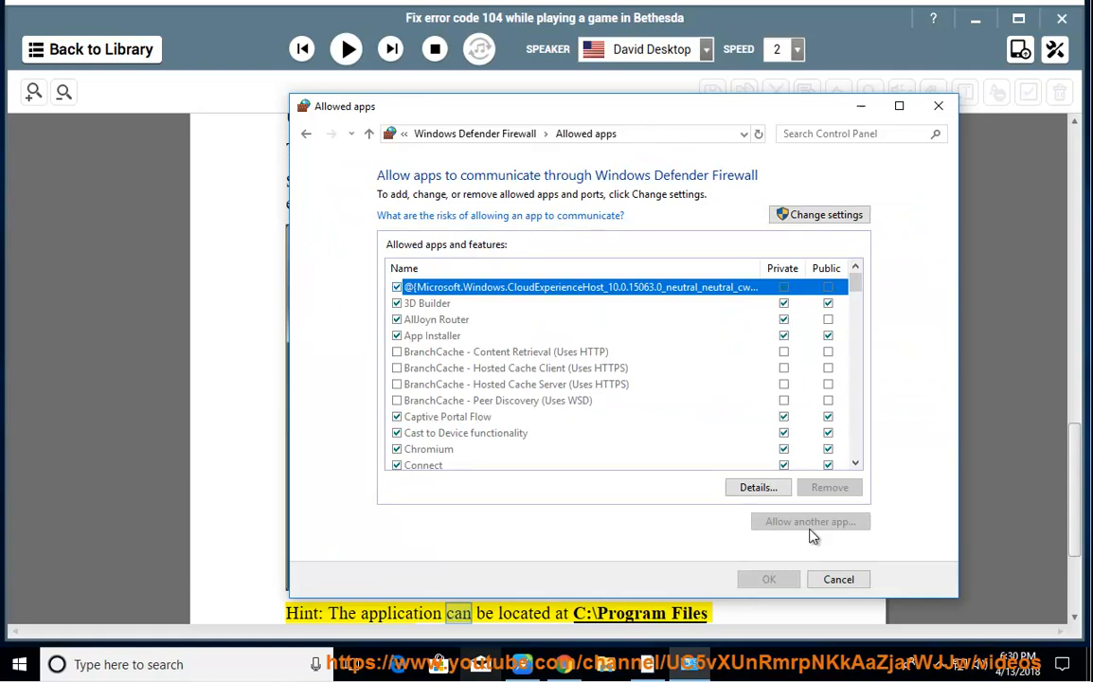
pyautogui.moveTo(877, 295)
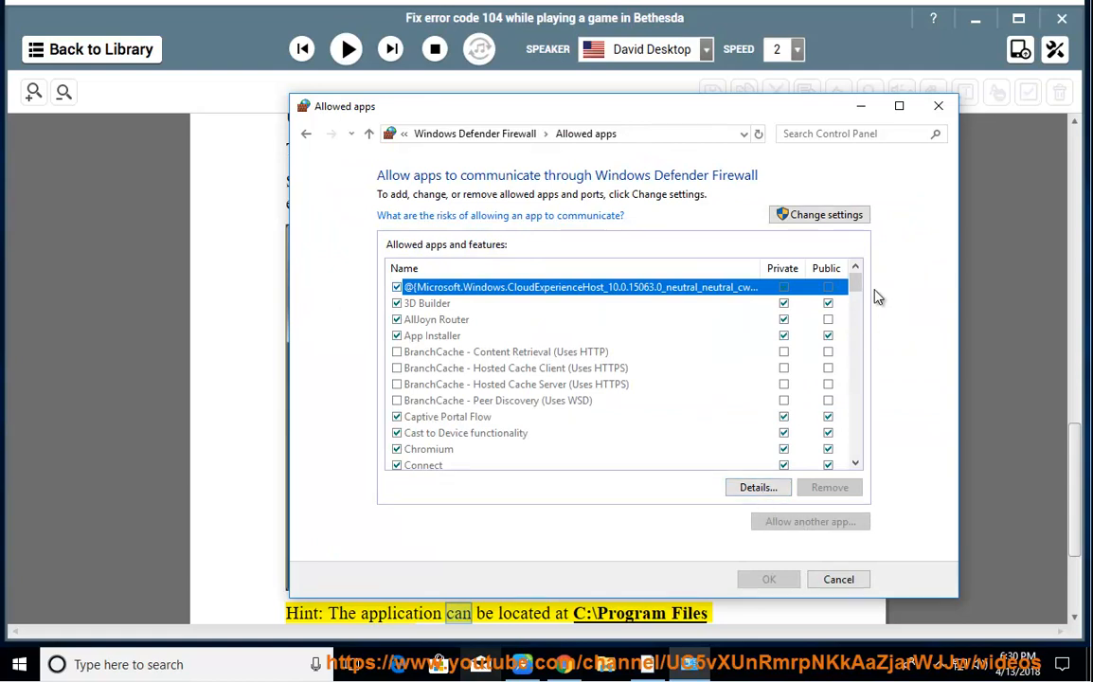
pyautogui.scroll(-3)
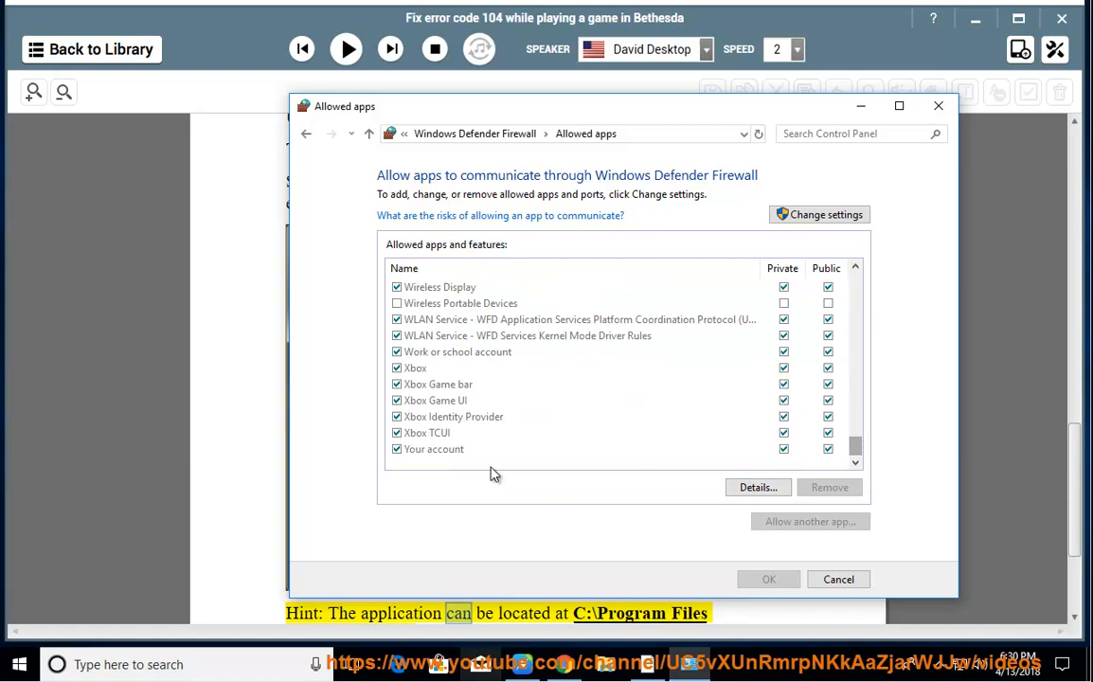
pyautogui.click(426, 432)
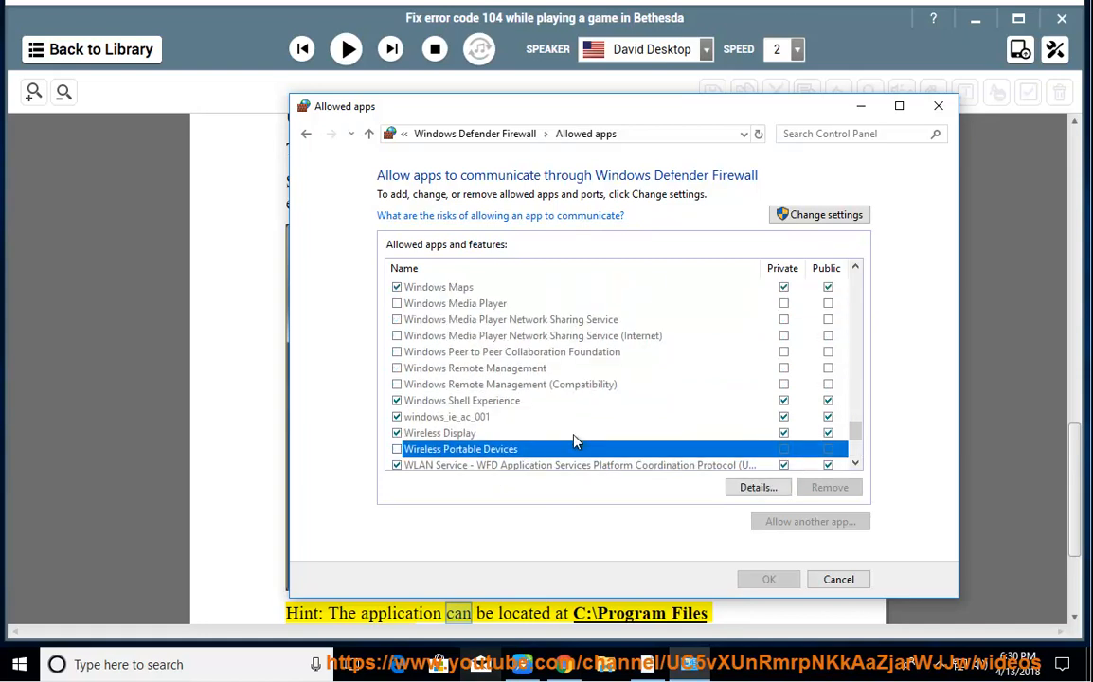
pyautogui.click(758, 487)
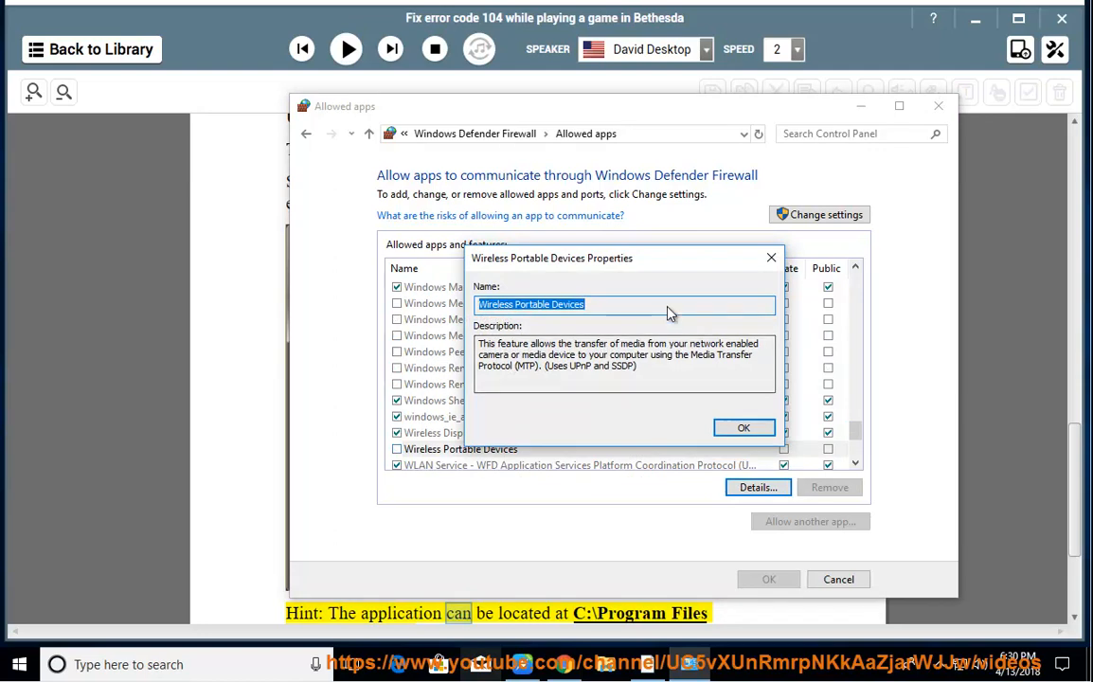
pyautogui.click(743, 427)
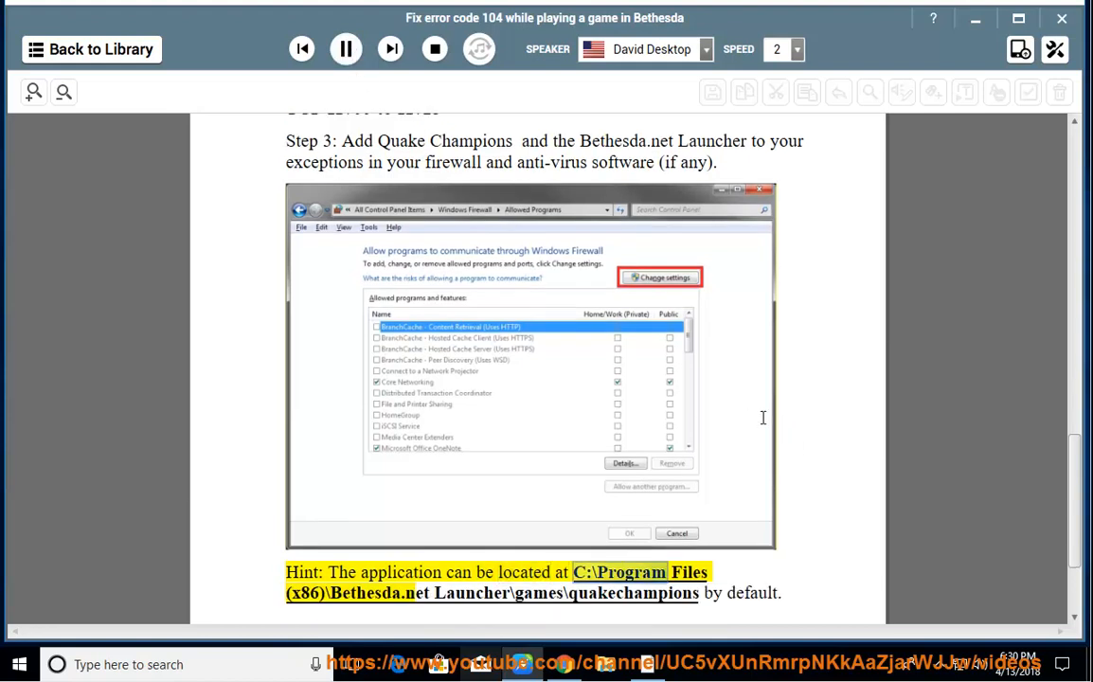
# Step: Scroll to the Bethesda.net Launcher games folder path for Quake Champions while reading continues
pyautogui.scroll(-3)
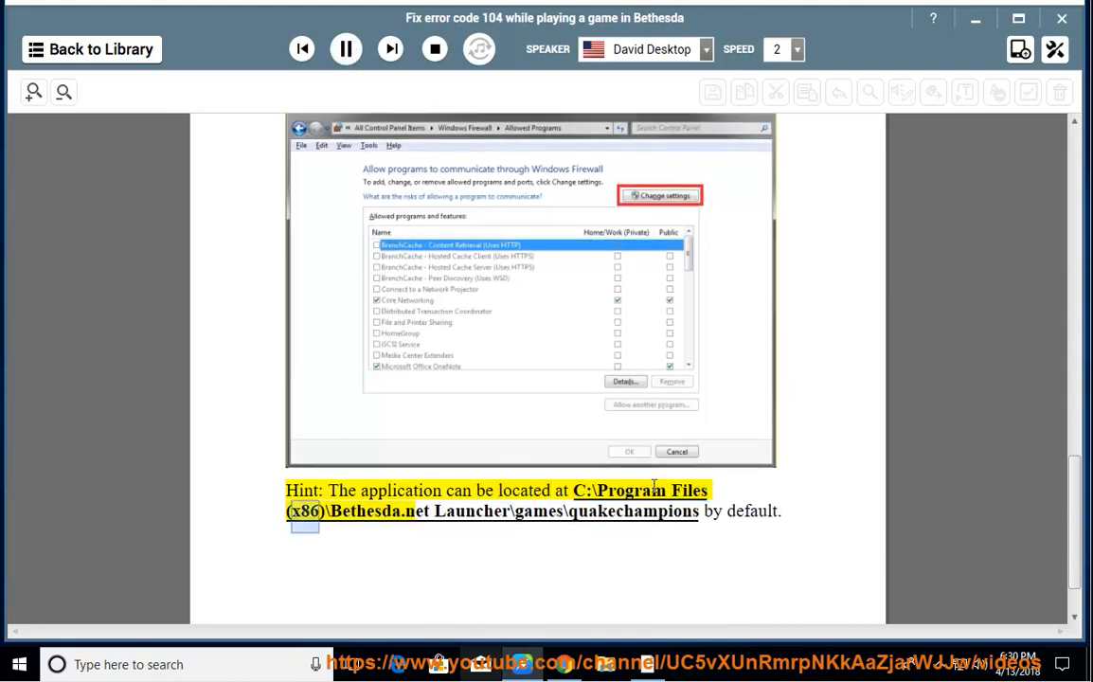